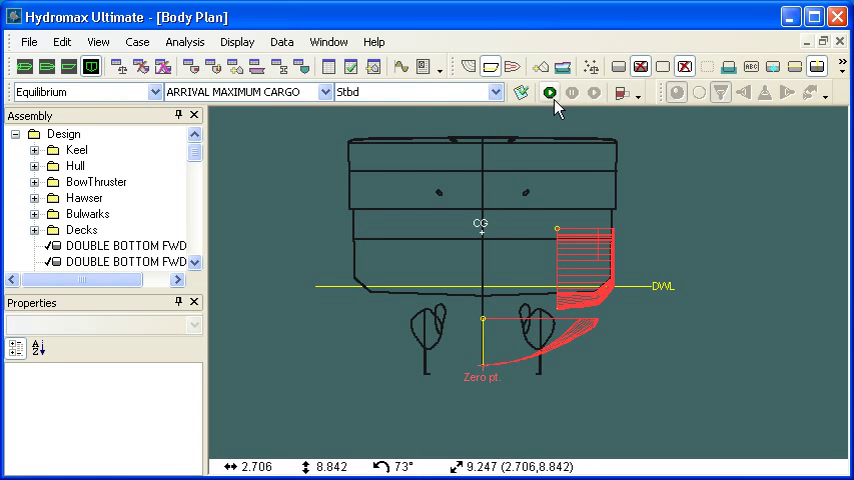
Step: Run a Large Angle Stability analysis for the arrival maximum cargo loadcase
{"action": "left_click", "coordinate": [549, 92]}
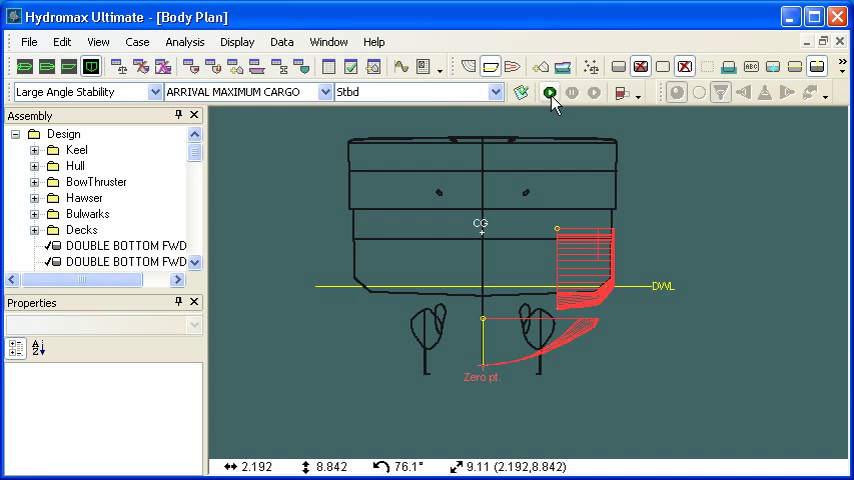
{"action": "left_click", "coordinate": [549, 92]}
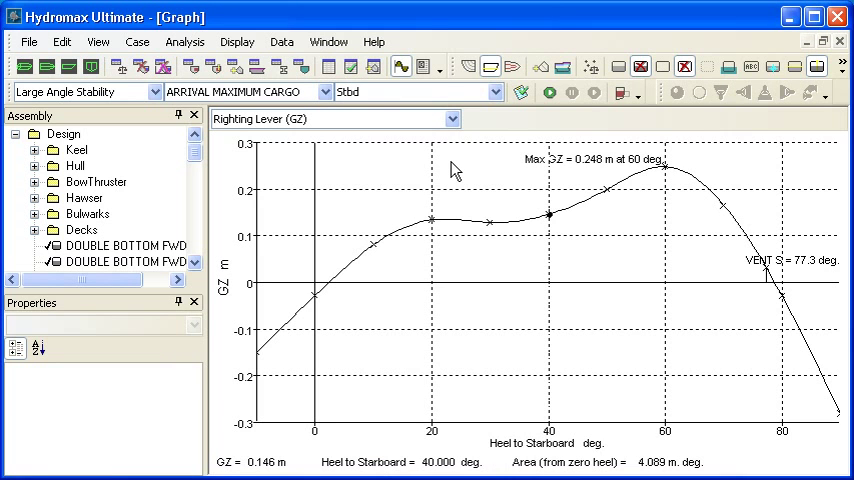
{"action": "mouse_move", "coordinate": [567, 220]}
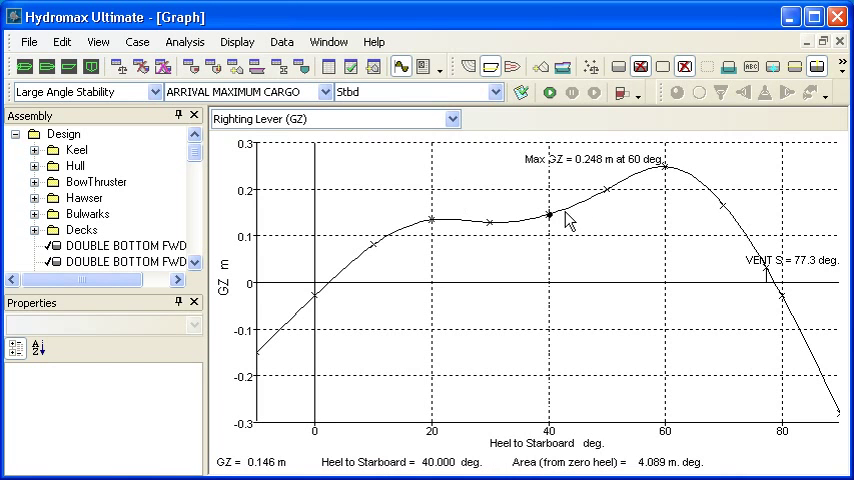
{"action": "mouse_move", "coordinate": [728, 283]}
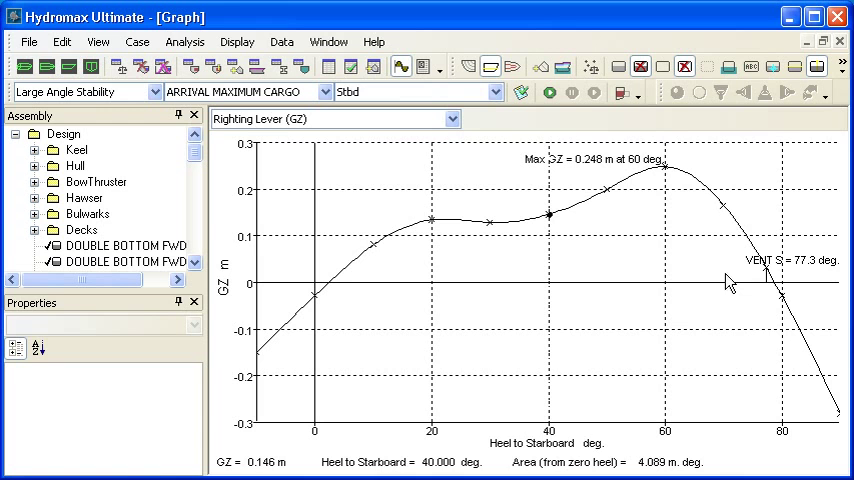
{"action": "mouse_move", "coordinate": [687, 274]}
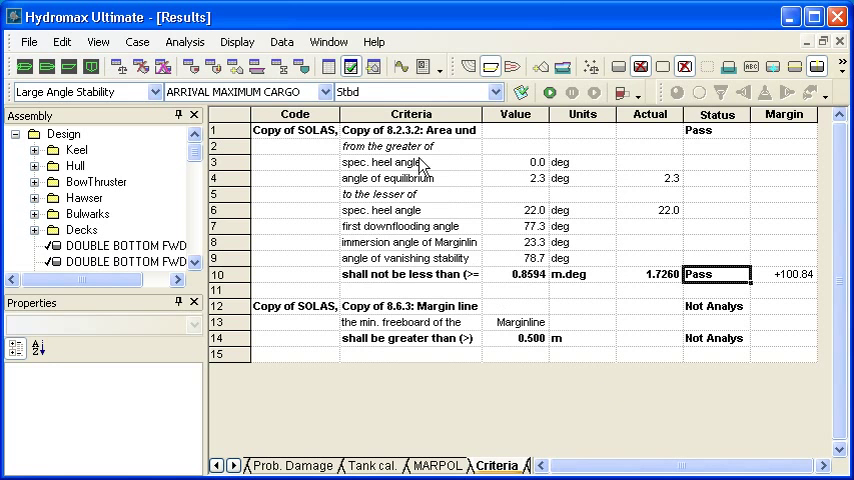
{"action": "mouse_move", "coordinate": [385, 242]}
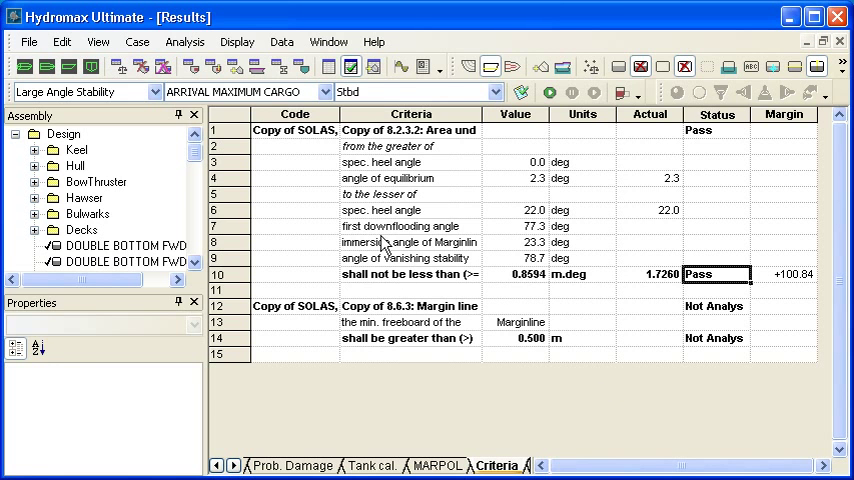
{"action": "mouse_move", "coordinate": [391, 327]}
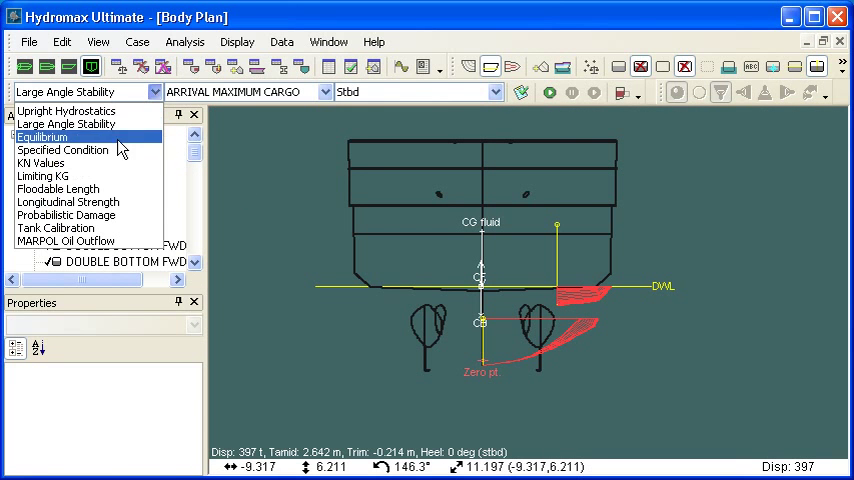
Step: Select Limiting KG as the analysis type and bring up Trim Setup
{"action": "left_click", "coordinate": [43, 175]}
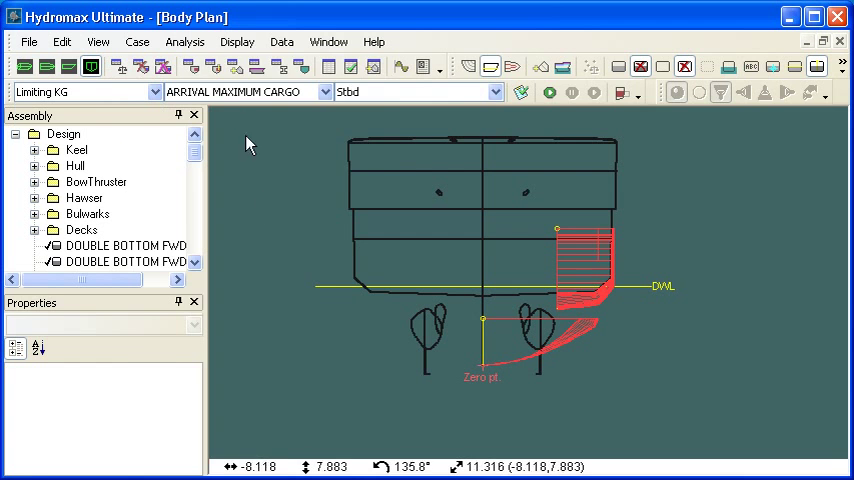
{"action": "left_click", "coordinate": [185, 41]}
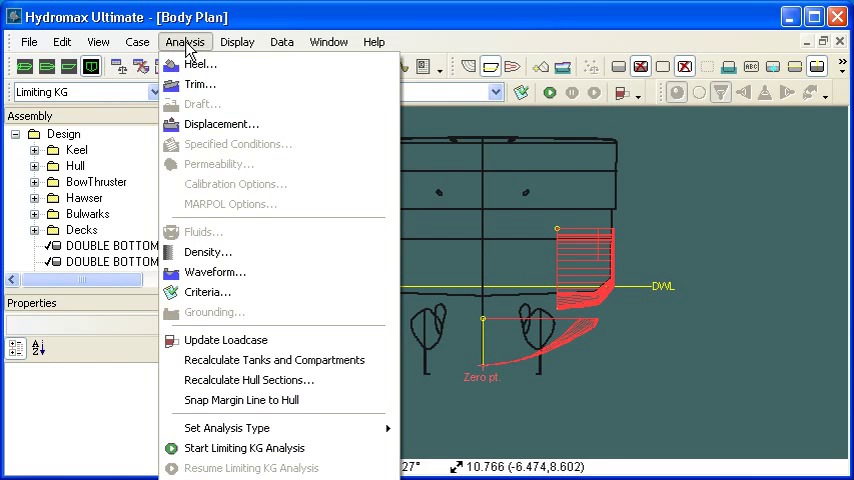
{"action": "left_click", "coordinate": [200, 83]}
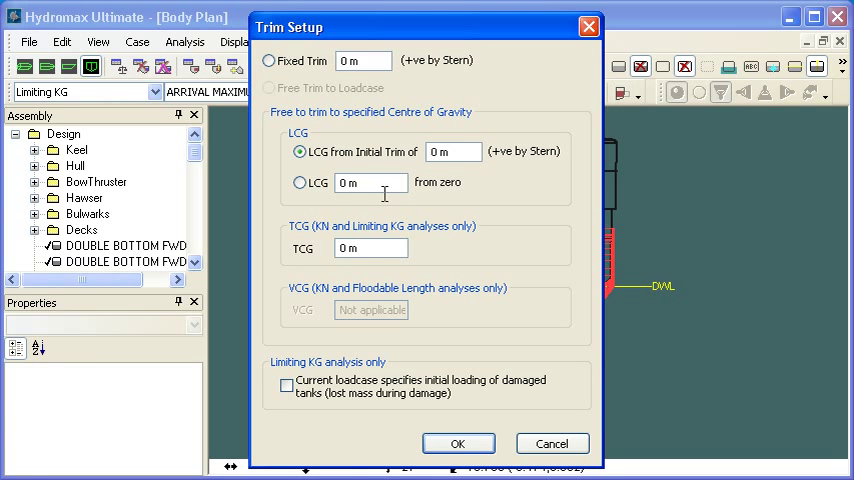
{"action": "triple_click", "coordinate": [370, 248]}
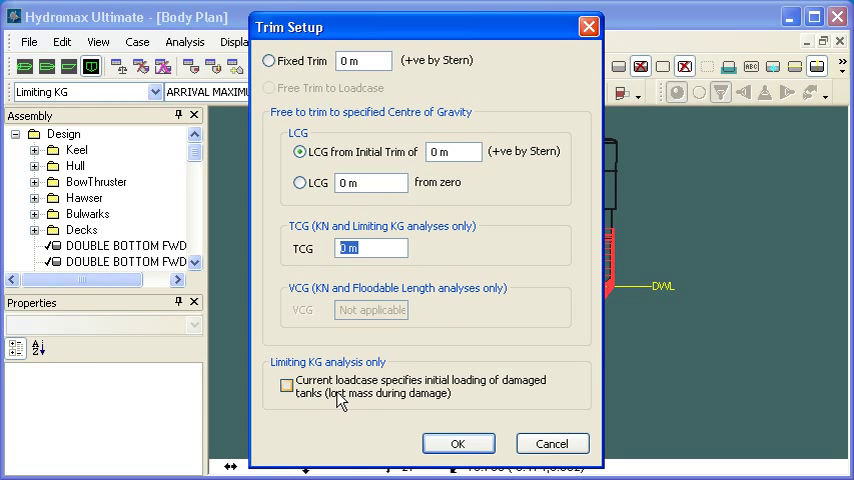
{"action": "mouse_move", "coordinate": [323, 398]}
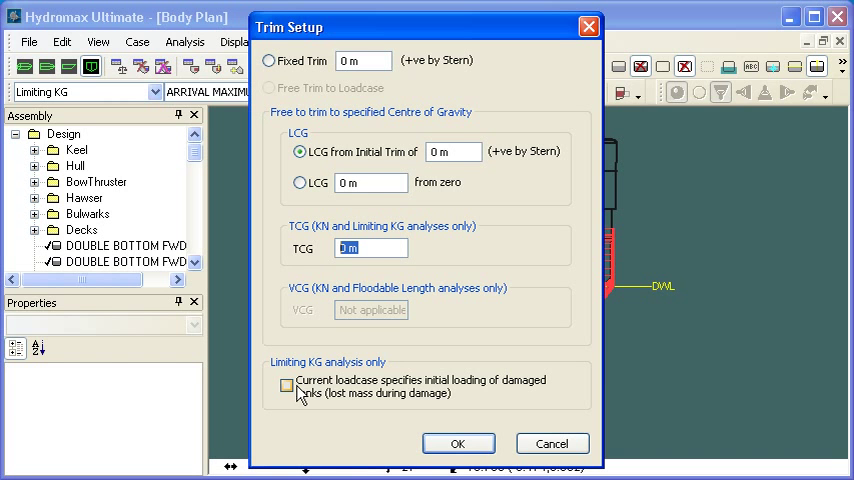
{"action": "mouse_move", "coordinate": [294, 407]}
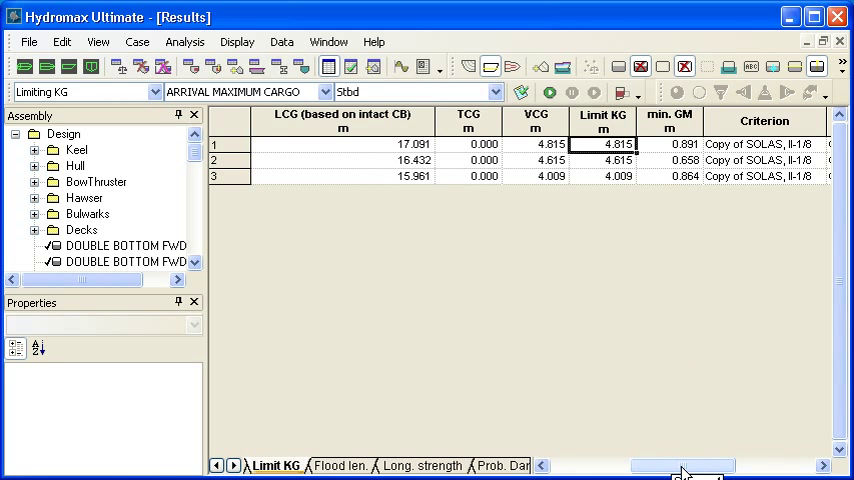
Step: Scroll across the Limit KG results for the three displacements (4.815, 4.615, 4.009 m)
{"action": "scroll", "scroll_direction": "right", "scroll_amount": 3}
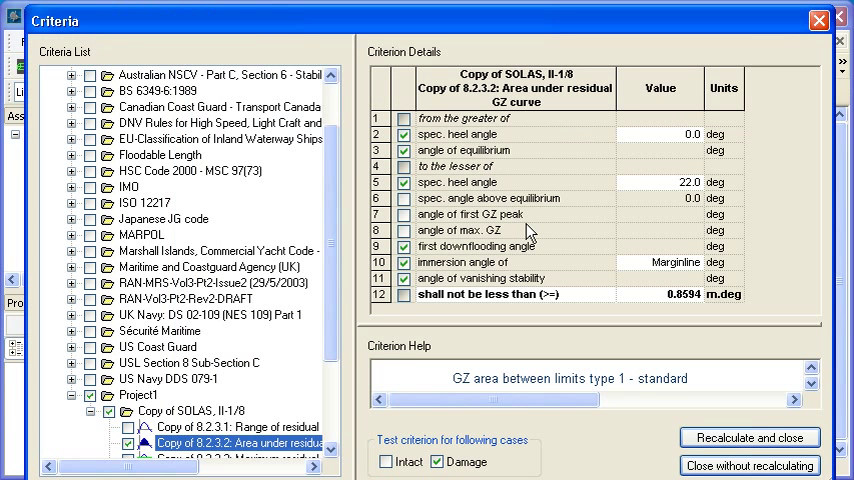
{"action": "mouse_move", "coordinate": [260, 442]}
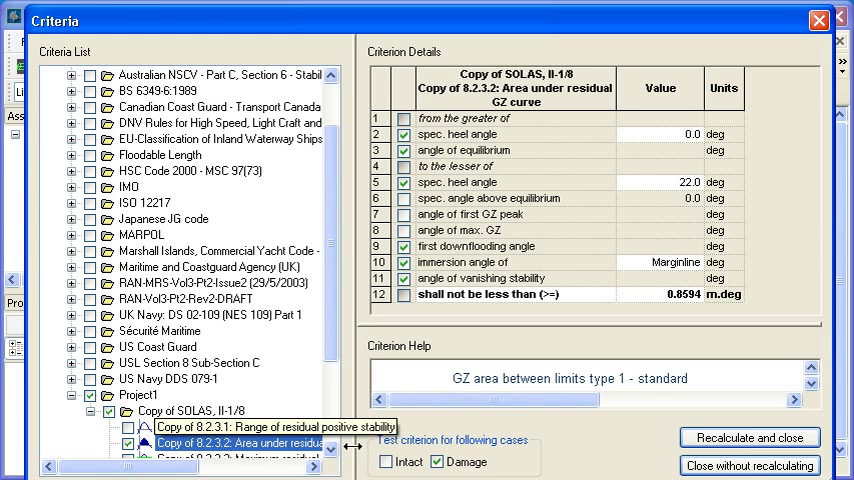
Step: Close the SOLAS 8.2.3.2 criteria details and return to the body plan view
{"action": "left_click", "coordinate": [749, 465]}
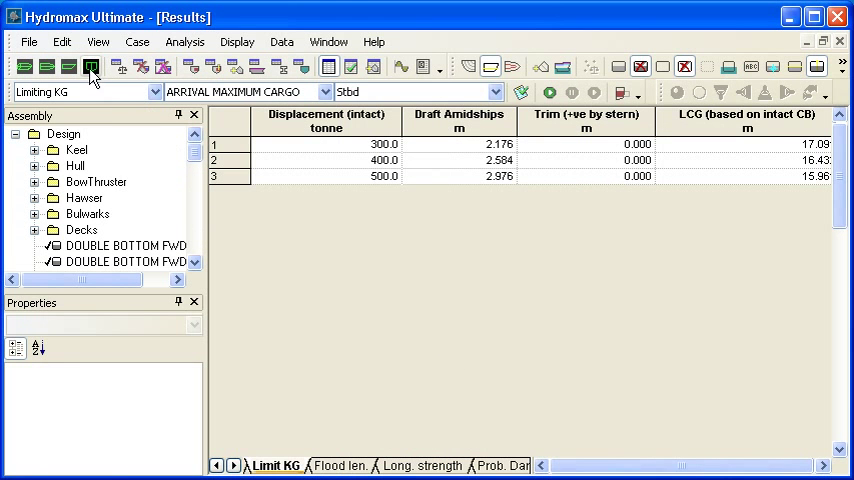
{"action": "left_click", "coordinate": [90, 66]}
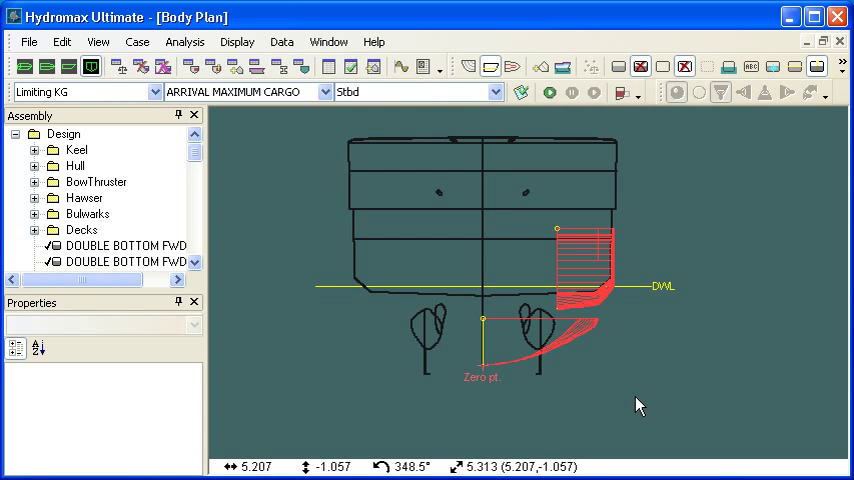